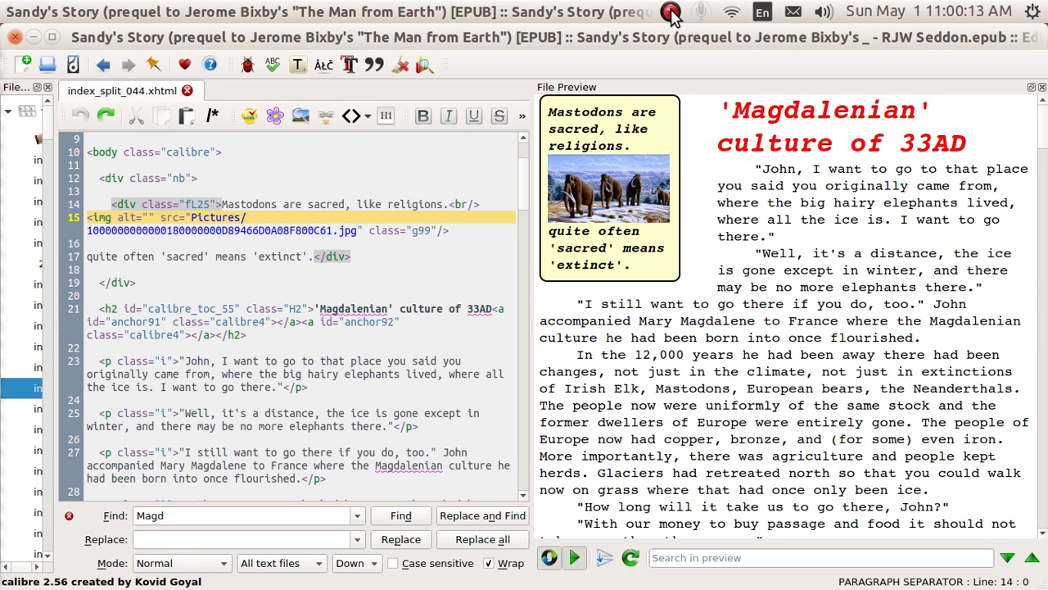
pyautogui.moveTo(328, 234)
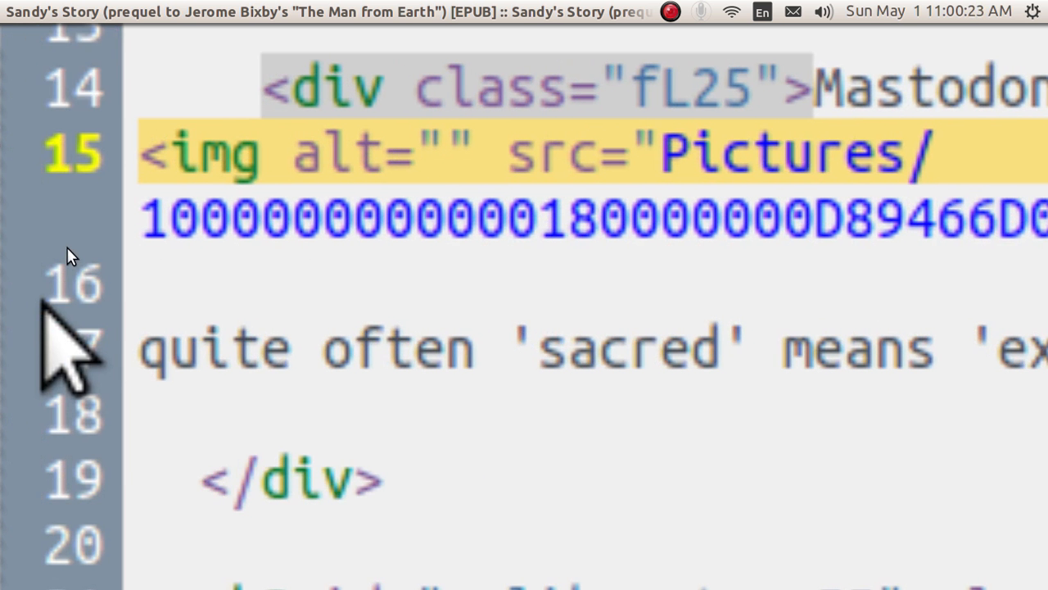
# Scroll the Files Browser sideways so the full book file names are readable
pyautogui.hscroll(3)
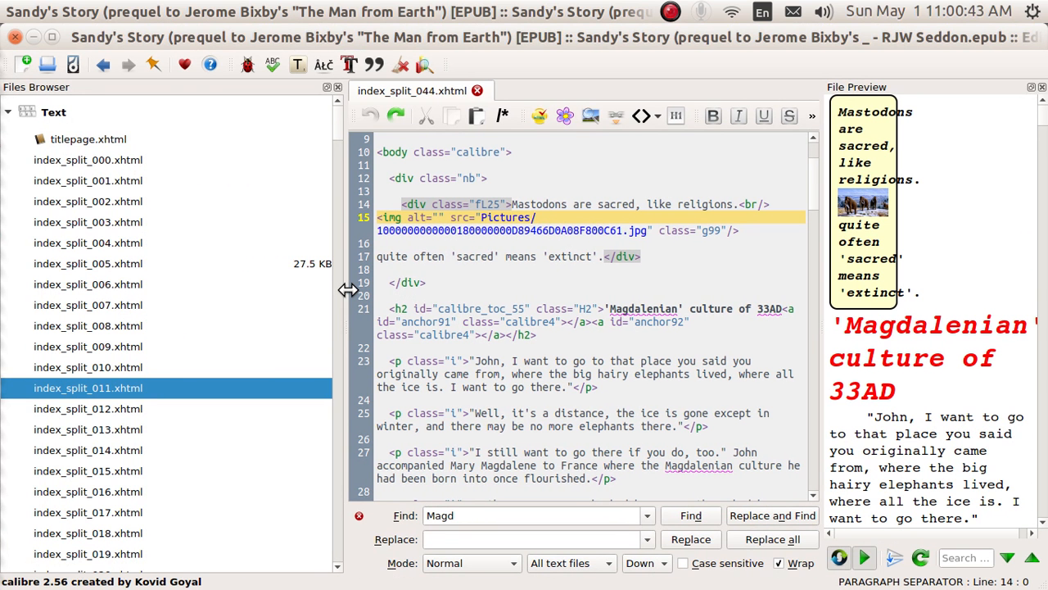
pyautogui.moveTo(12, 119)
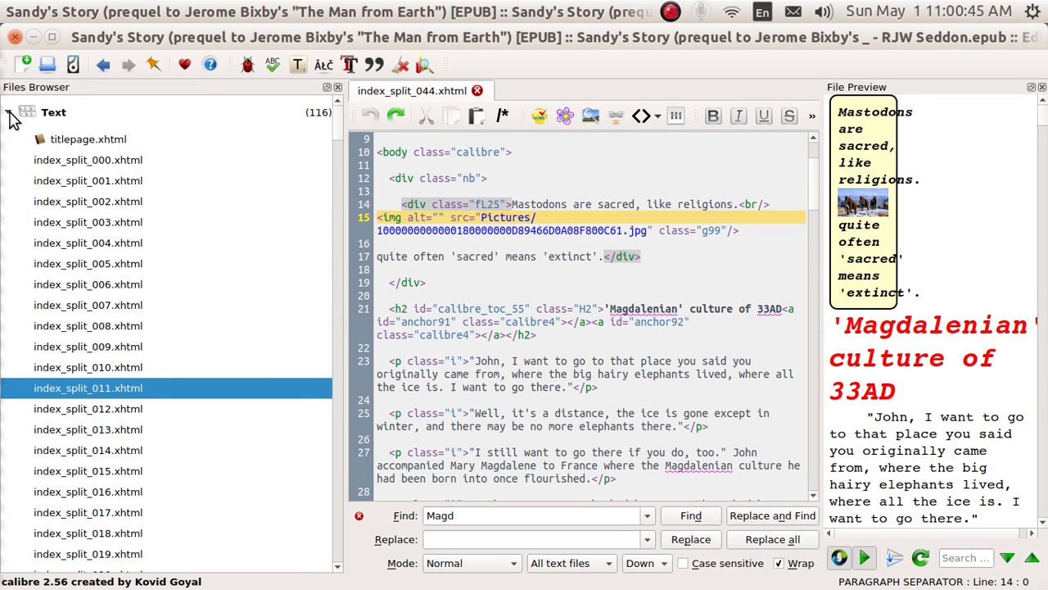
# Collapse the Text file group and scroll through the 152 image files
pyautogui.click(8, 112)
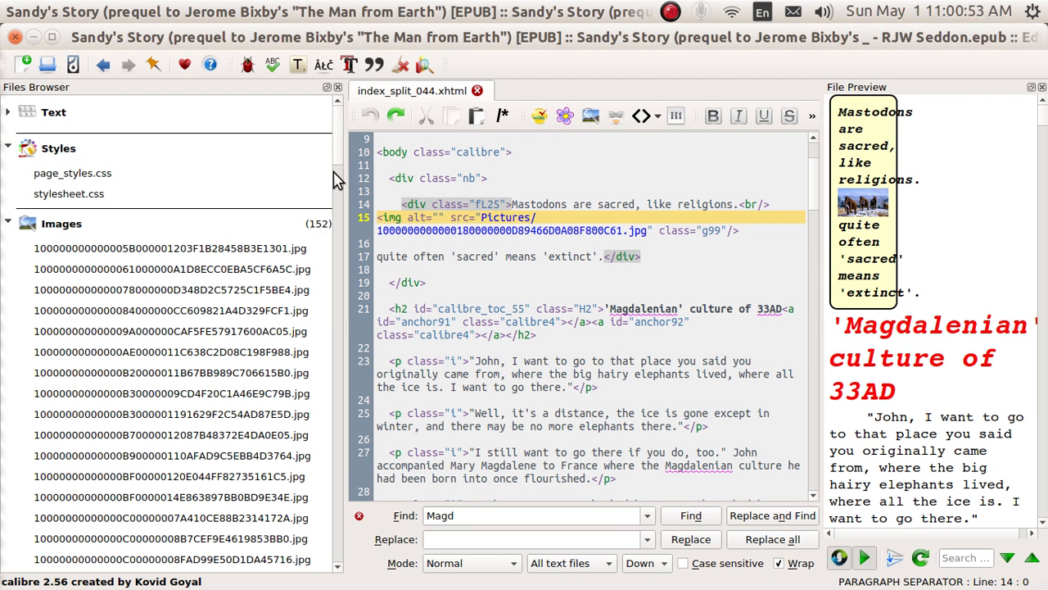
pyautogui.scroll(-3)
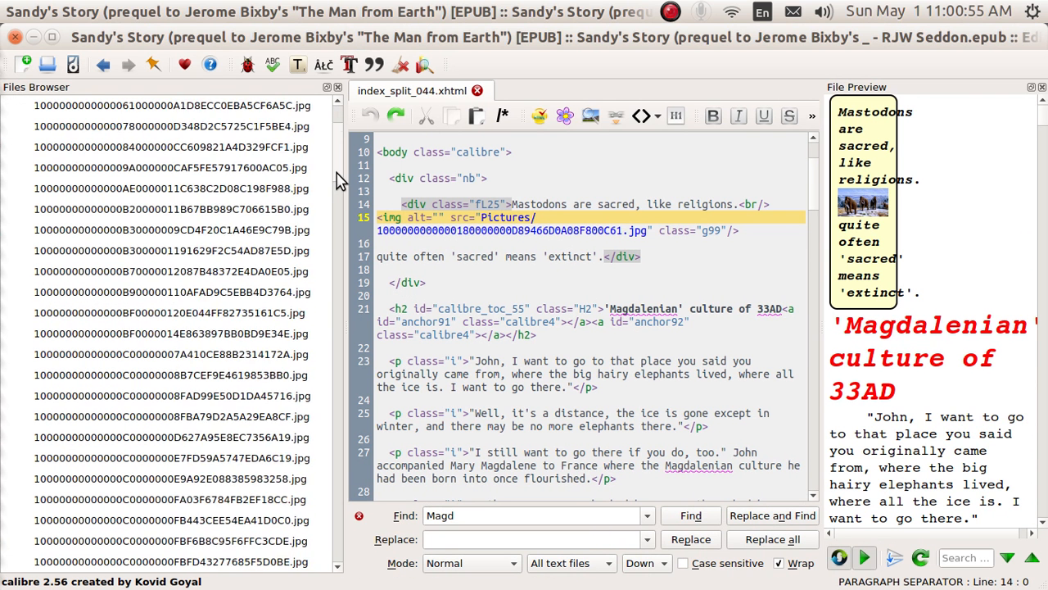
pyautogui.scroll(-3)
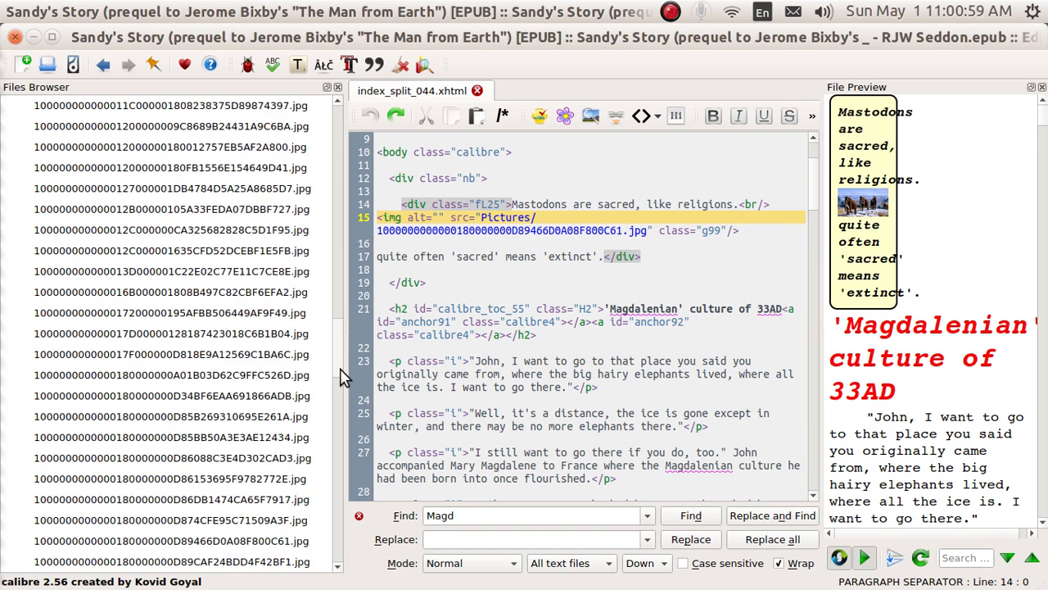
pyautogui.scroll(-3)
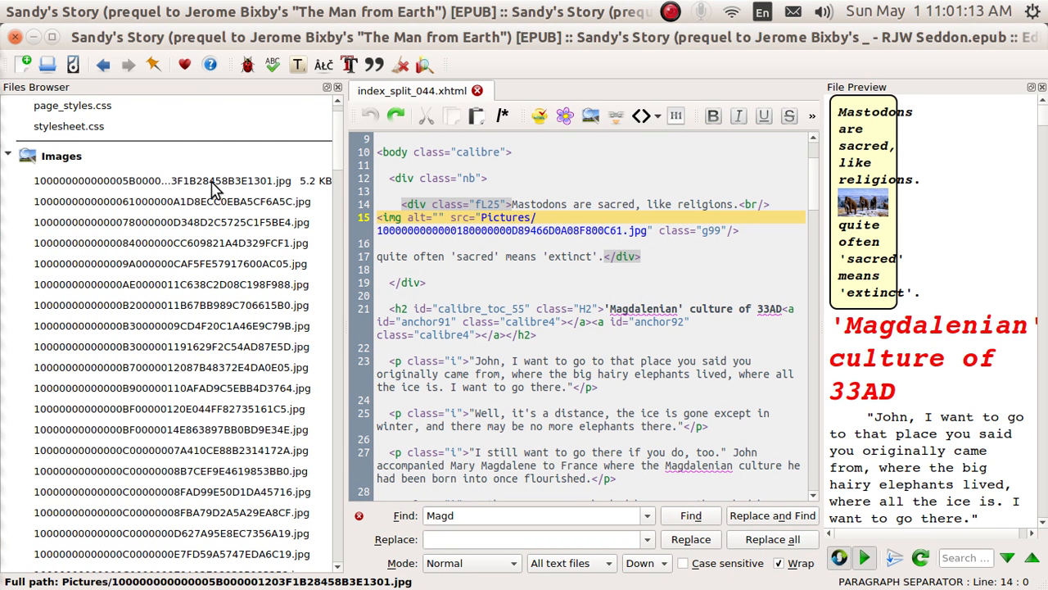
# Select the first image, then extend the selection to the last image before cover.jpeg
pyautogui.click(164, 181)
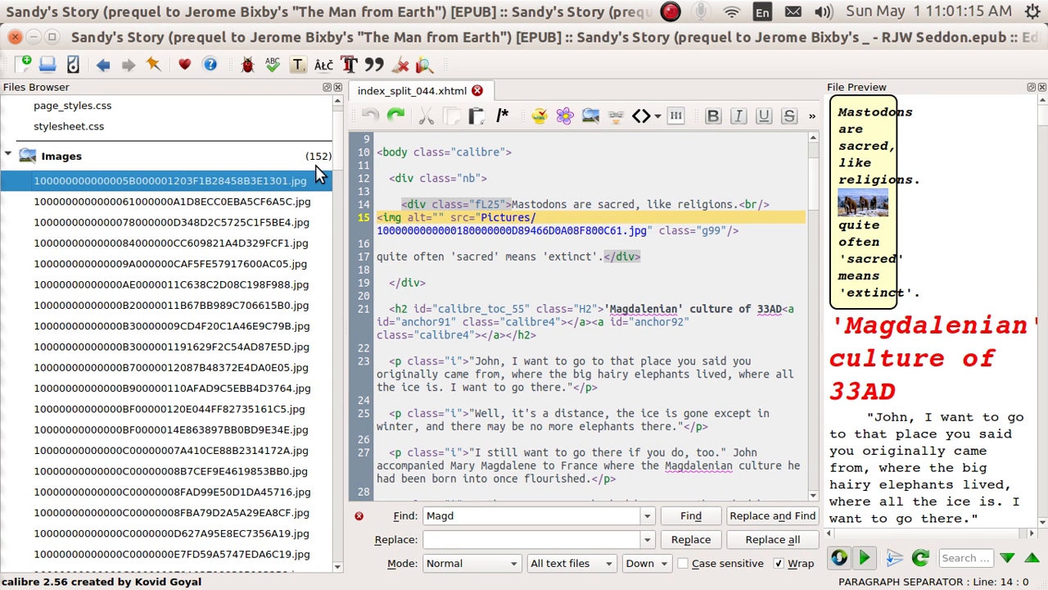
pyautogui.scroll(-3)
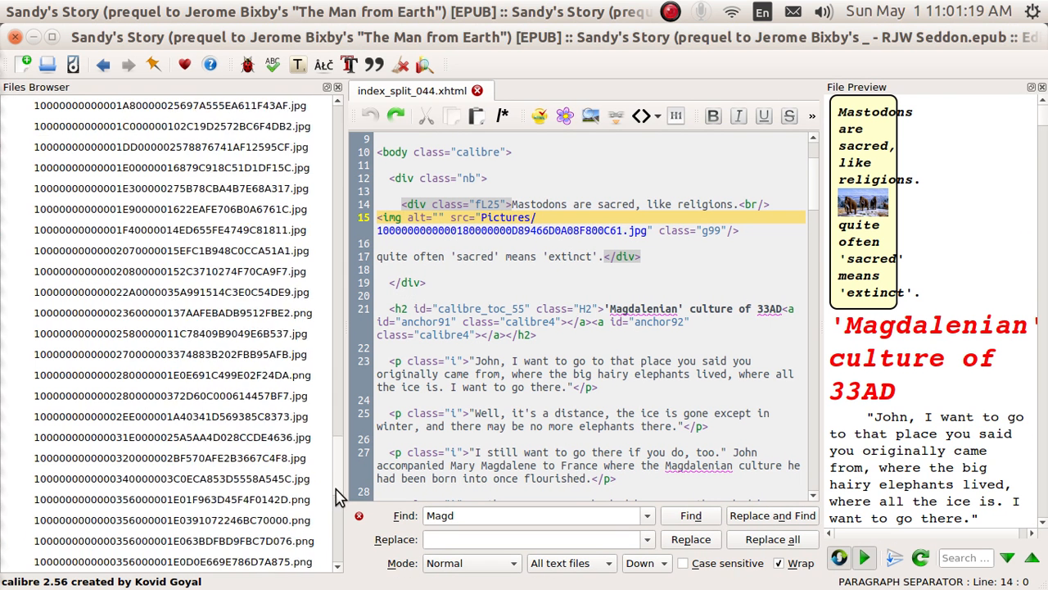
pyautogui.scroll(-3)
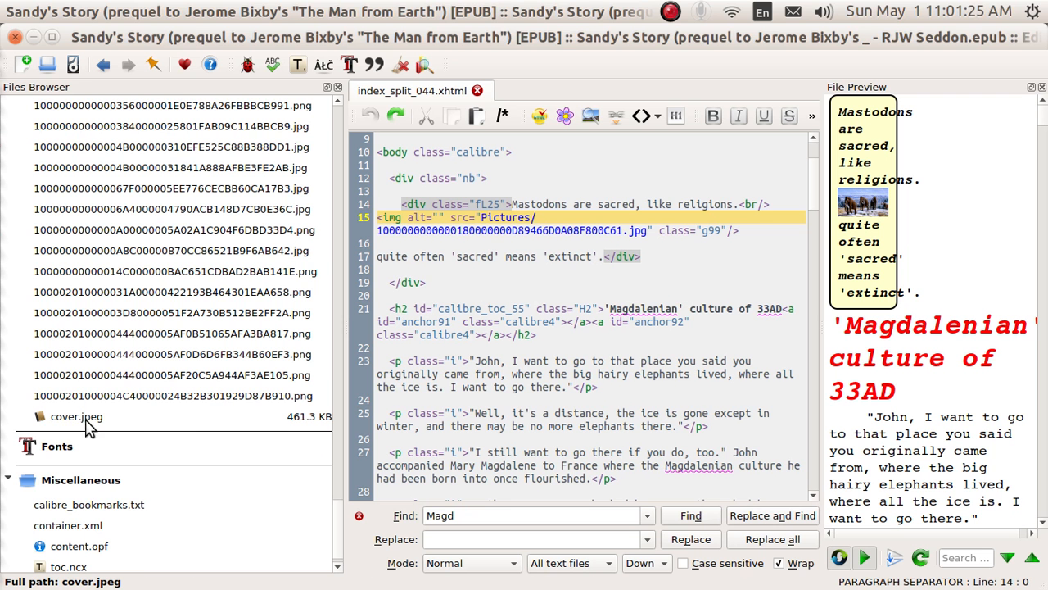
pyautogui.moveTo(111, 432)
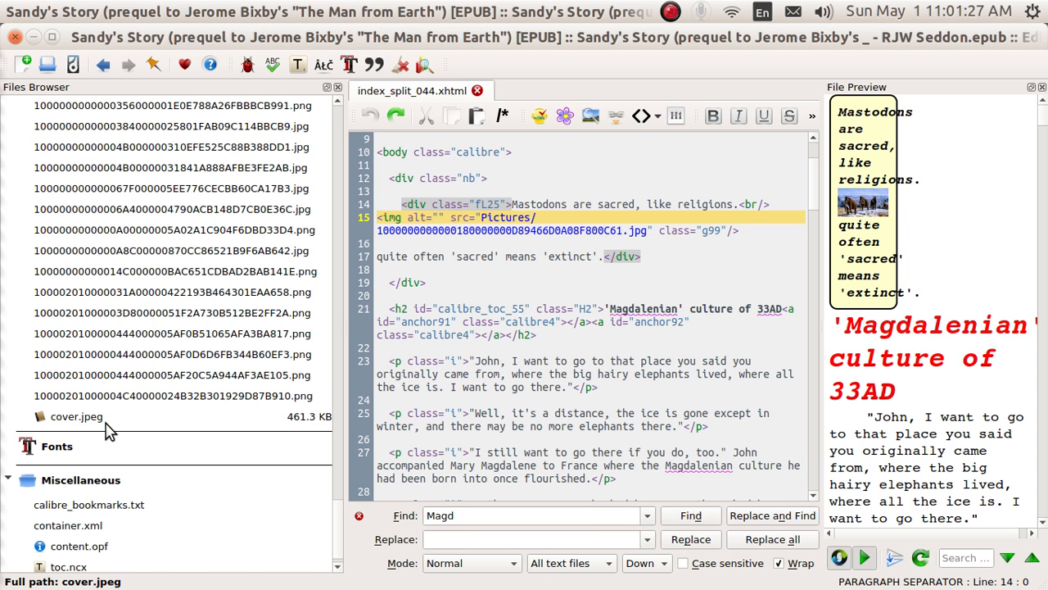
pyautogui.click(164, 395)
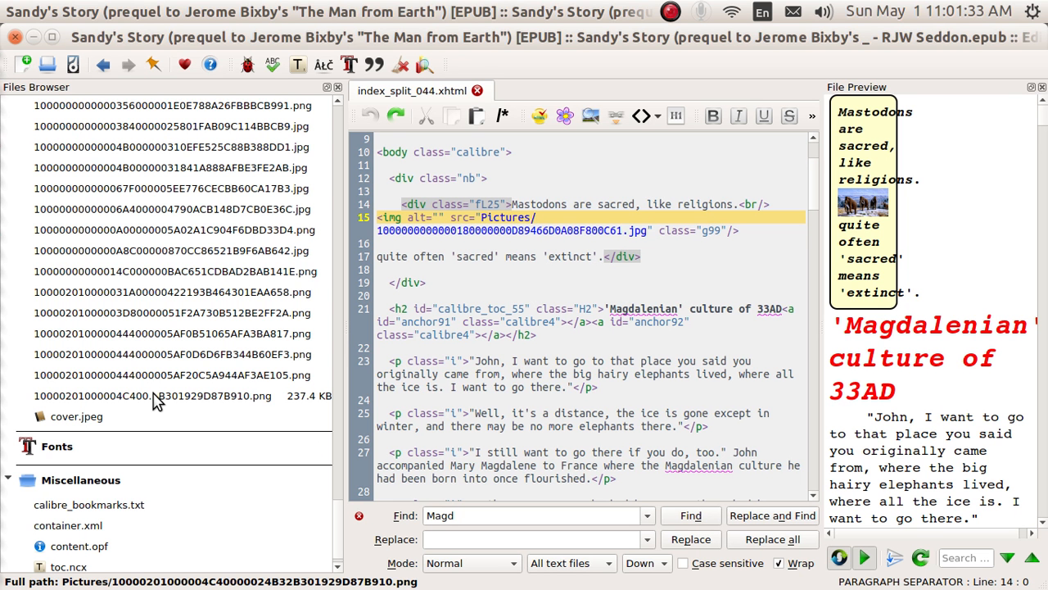
pyautogui.click(156, 395)
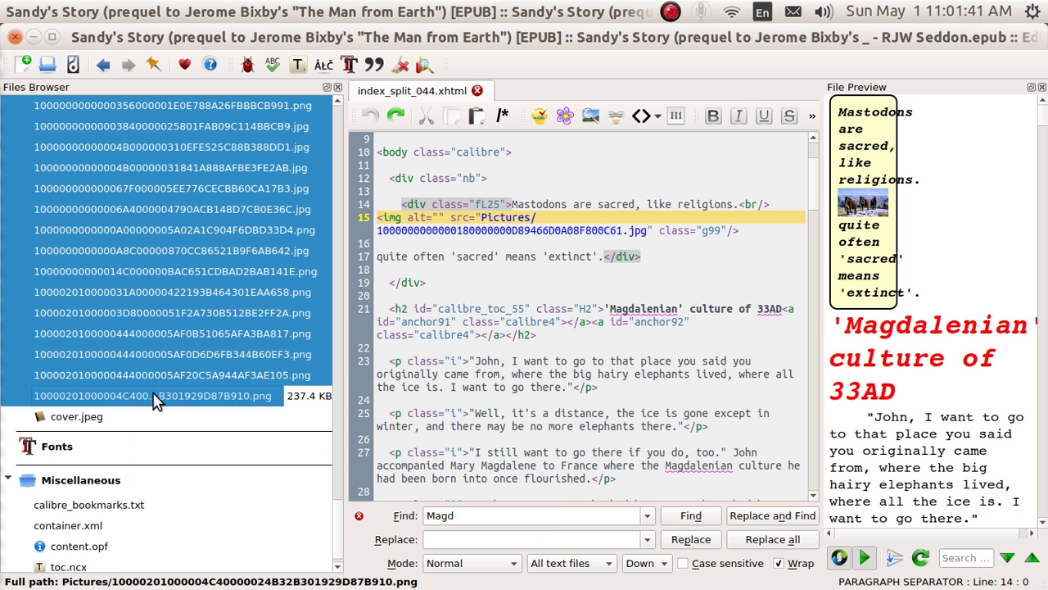
# Choose 'Bulk rename selected files' from the selected images' context menu
pyautogui.rightClick(156, 396)
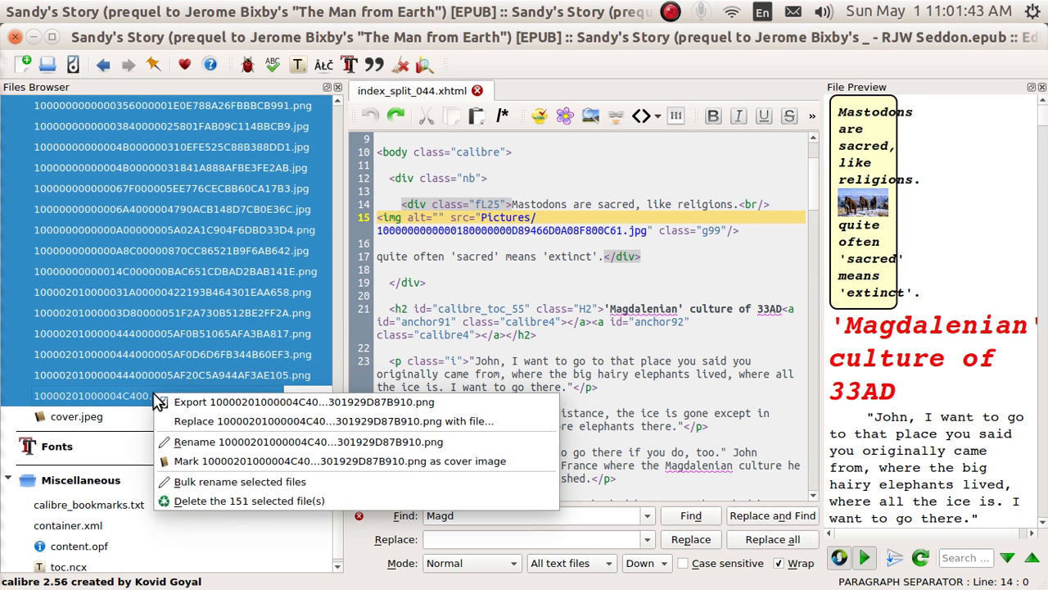
pyautogui.moveTo(249, 500)
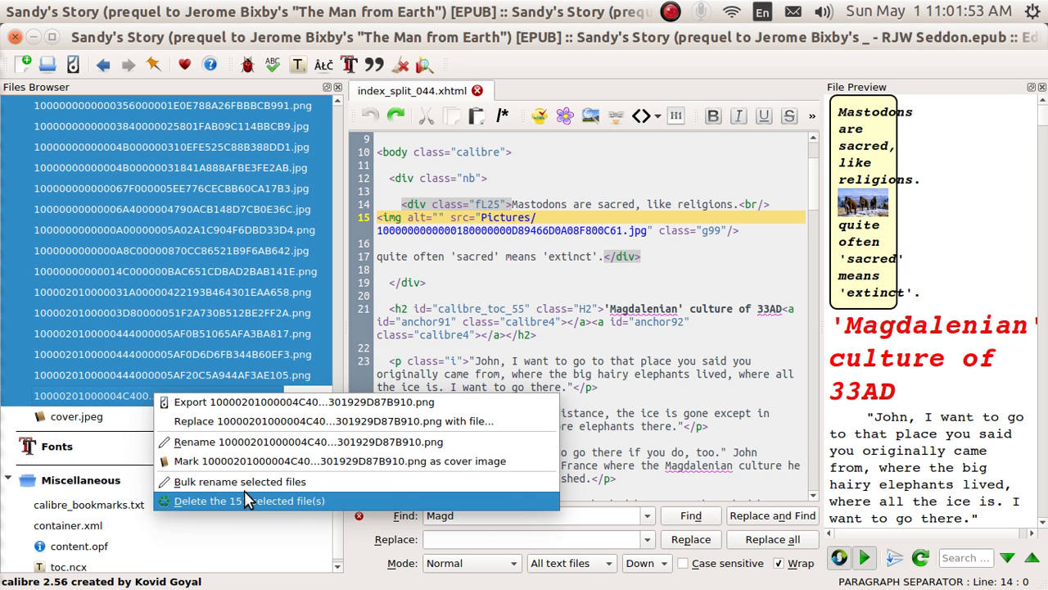
pyautogui.moveTo(240, 481)
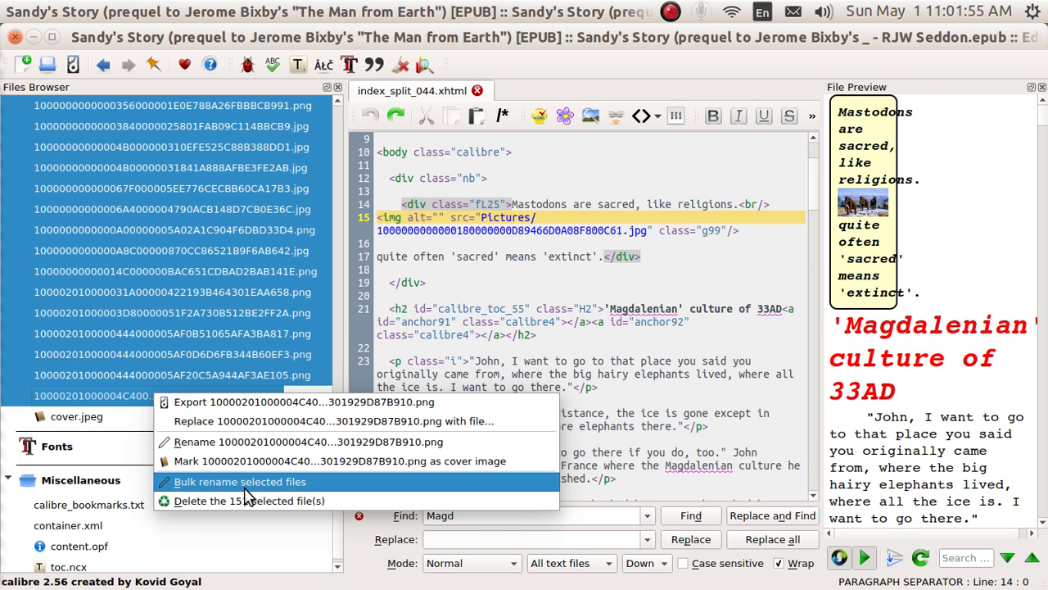
pyautogui.moveTo(250, 467)
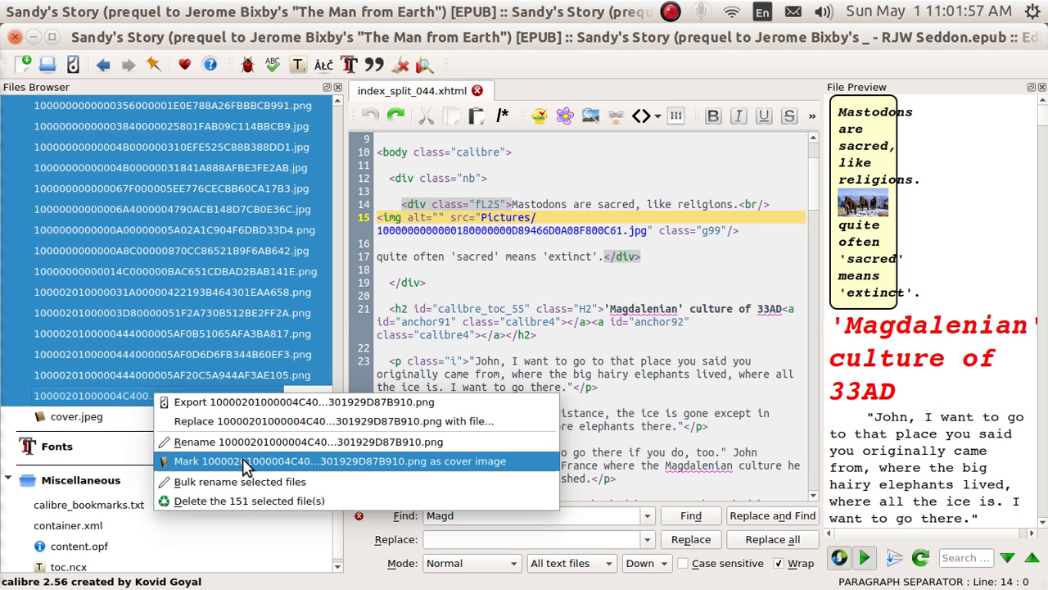
pyautogui.moveTo(246, 441)
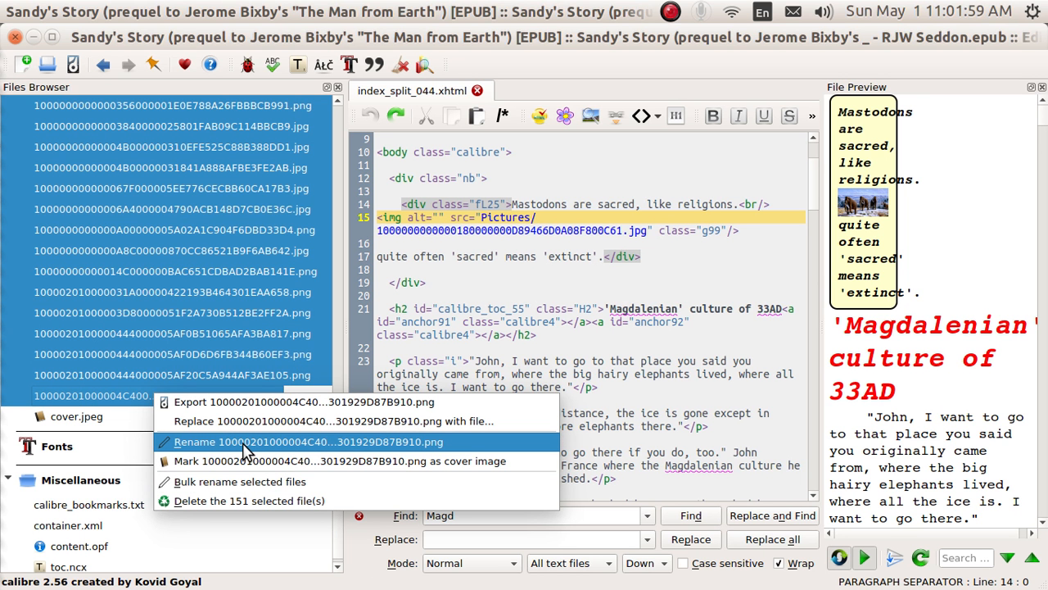
pyautogui.moveTo(258, 481)
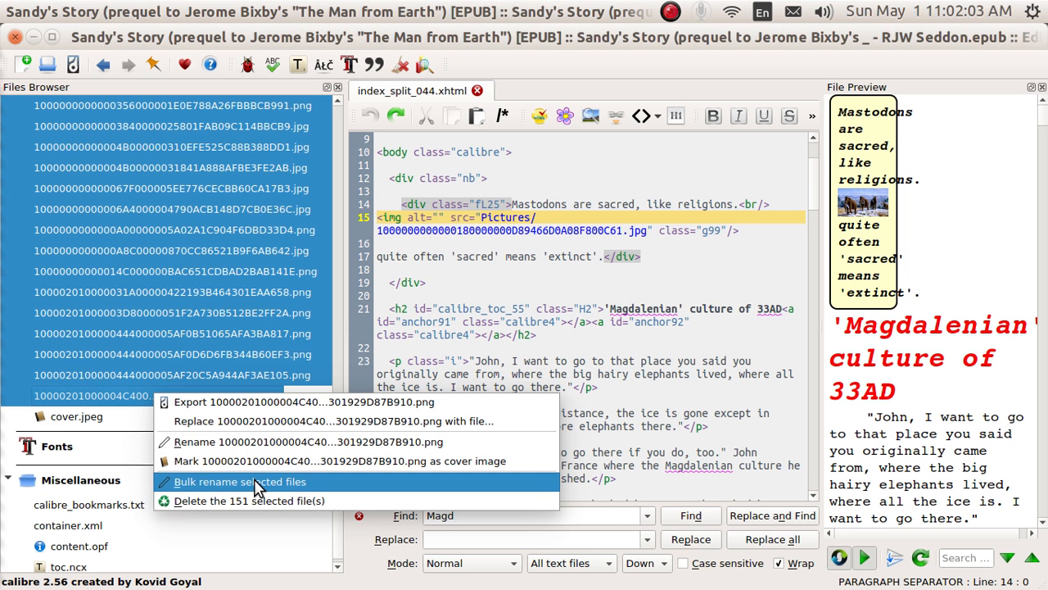
pyautogui.click(240, 481)
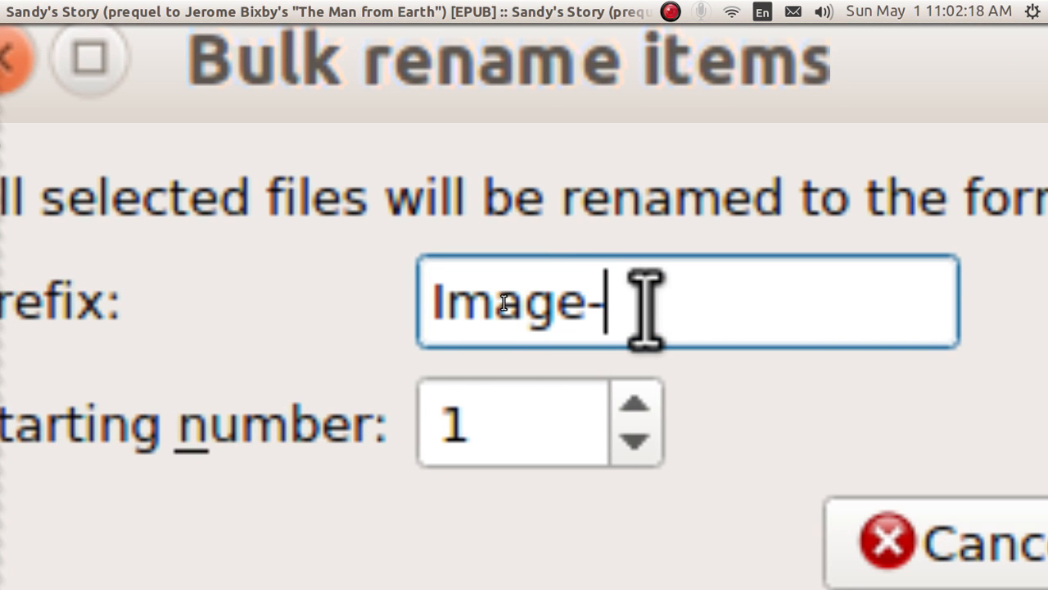
# Clear the 'Image-' prefix so images are numbered from 1 with no prefix
pyautogui.press('ctrl+a')
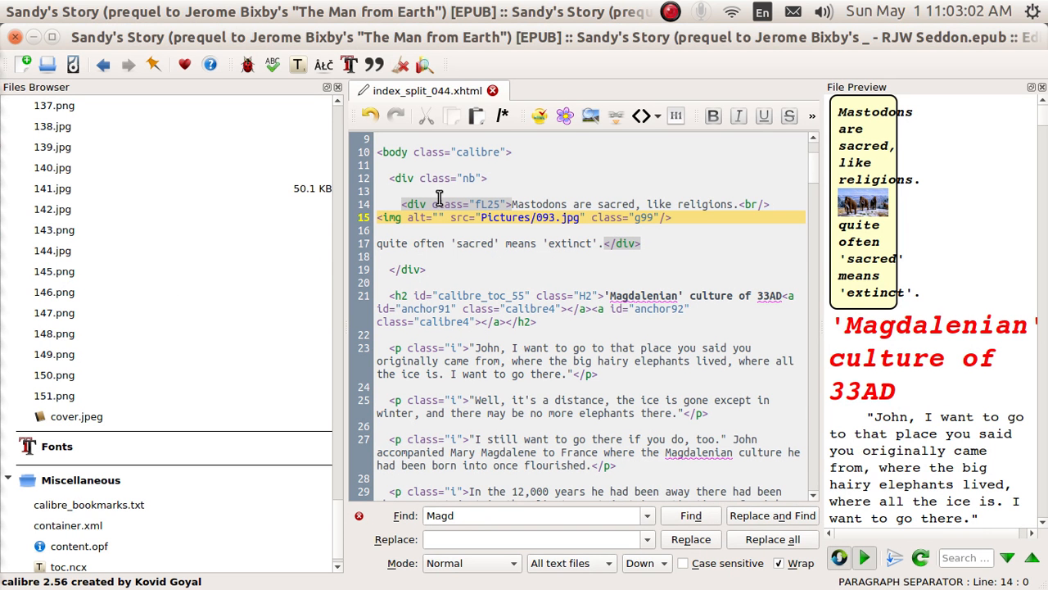
pyautogui.moveTo(514, 217)
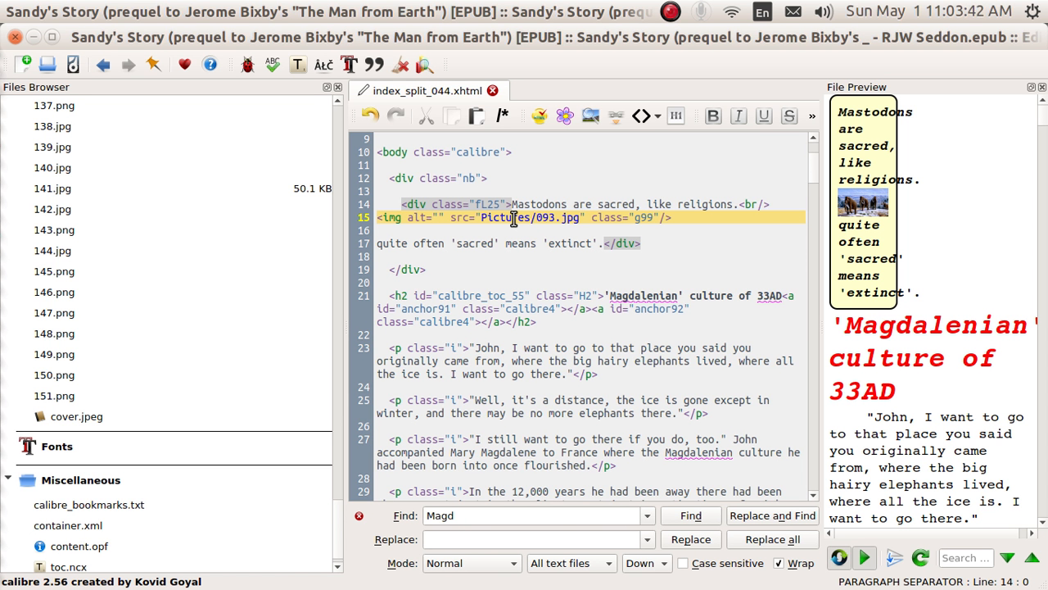
pyautogui.moveTo(662, 44)
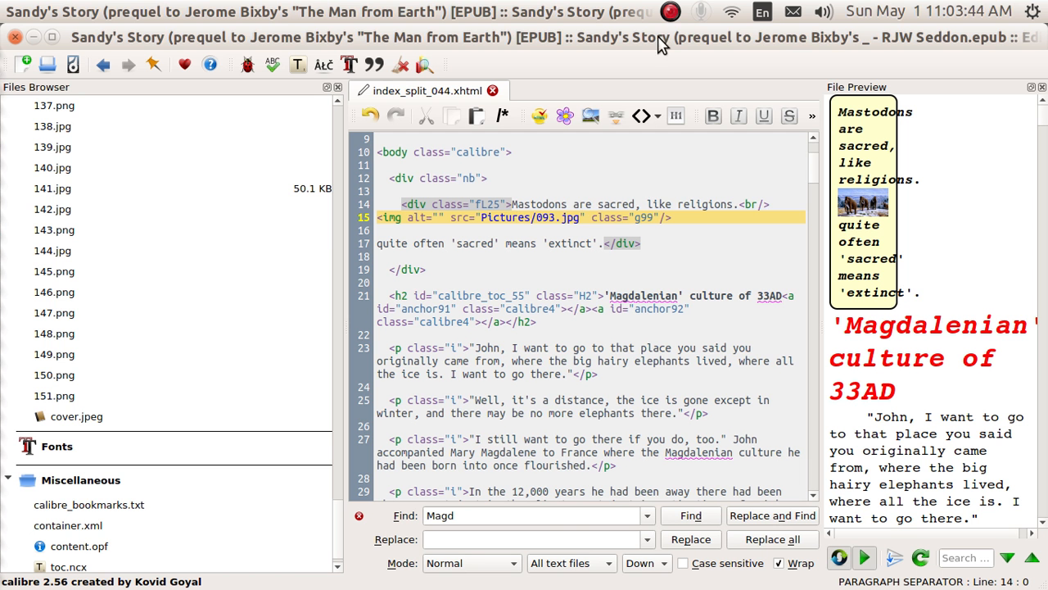